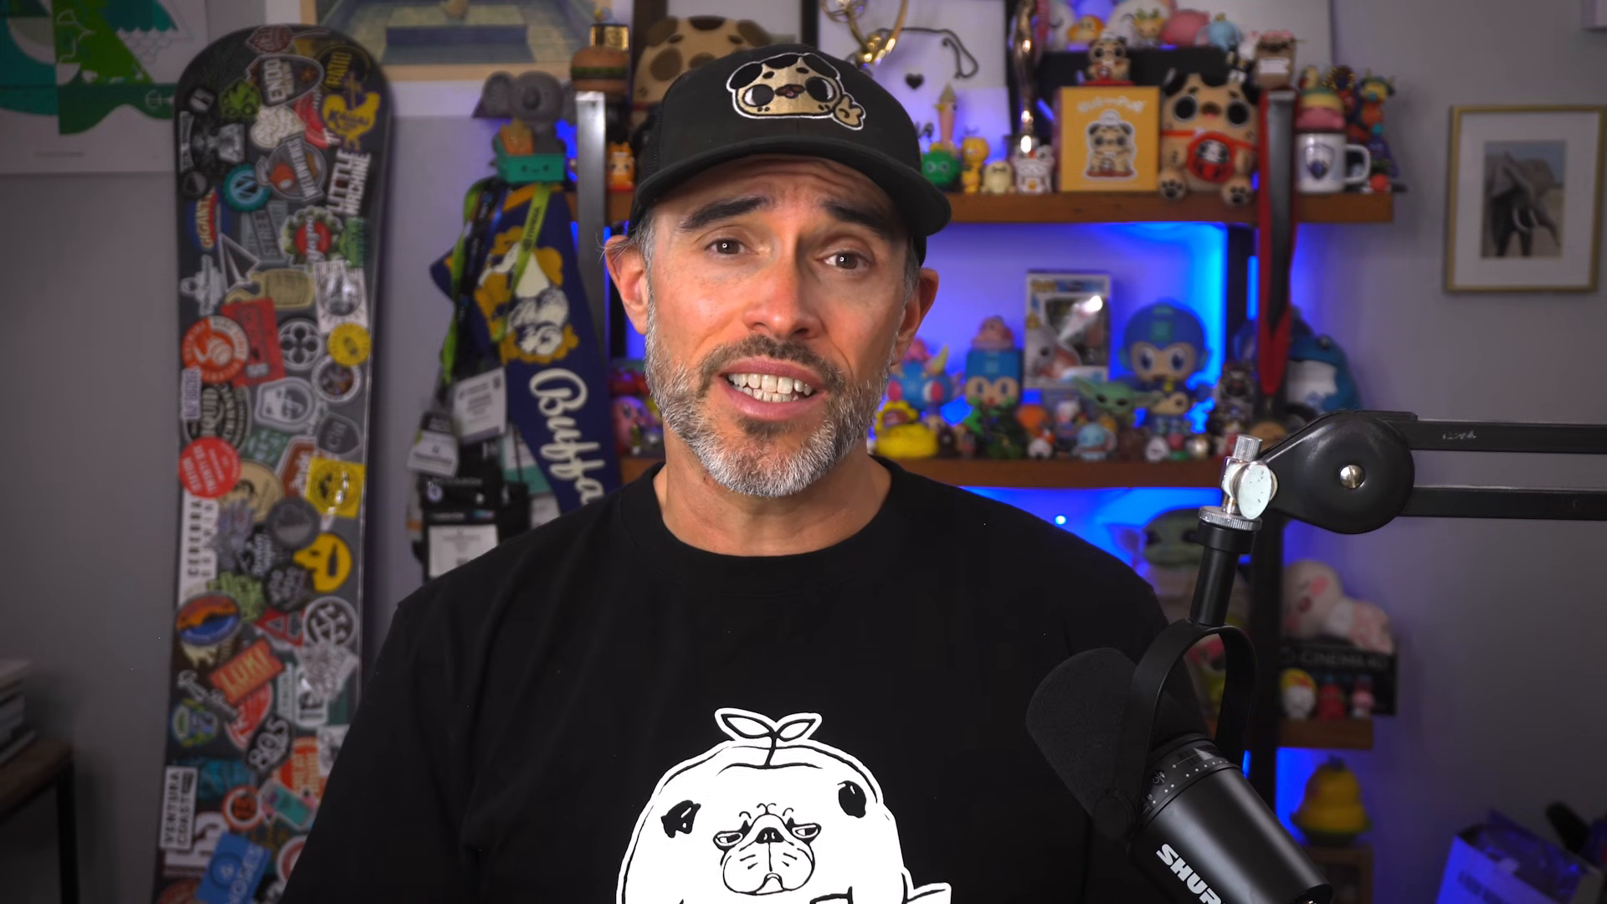
Step: Search Commander with 'Light', then 'Explo' to list Explosion, Explosion FX and related commands
{"action": "key", "text": "shift+c"}
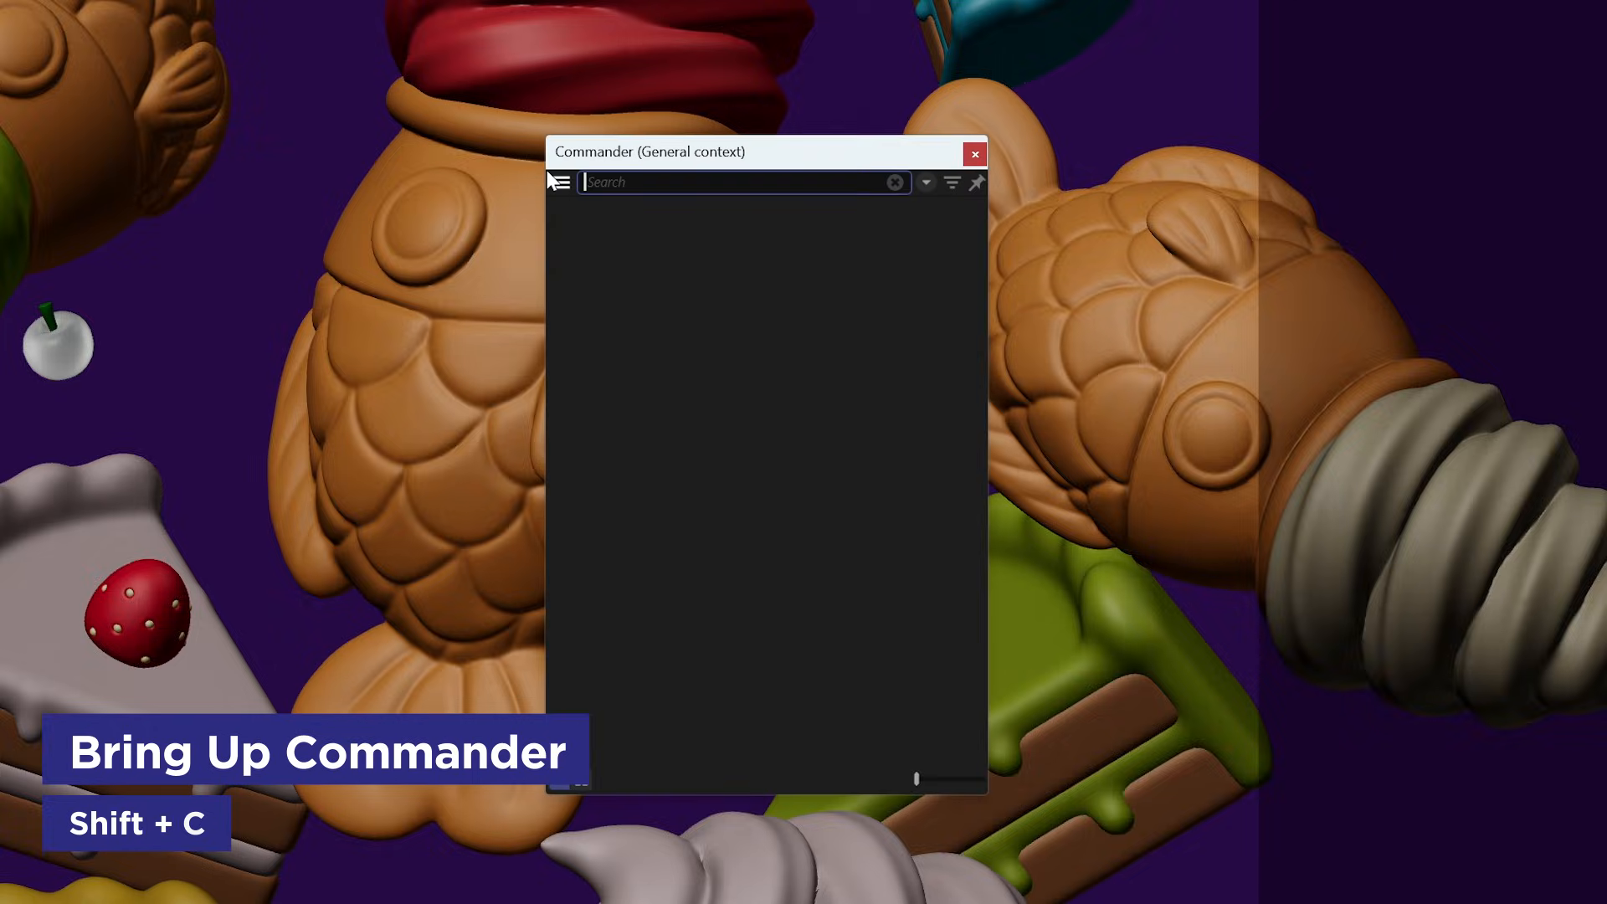
{"action": "type", "text": "Light"}
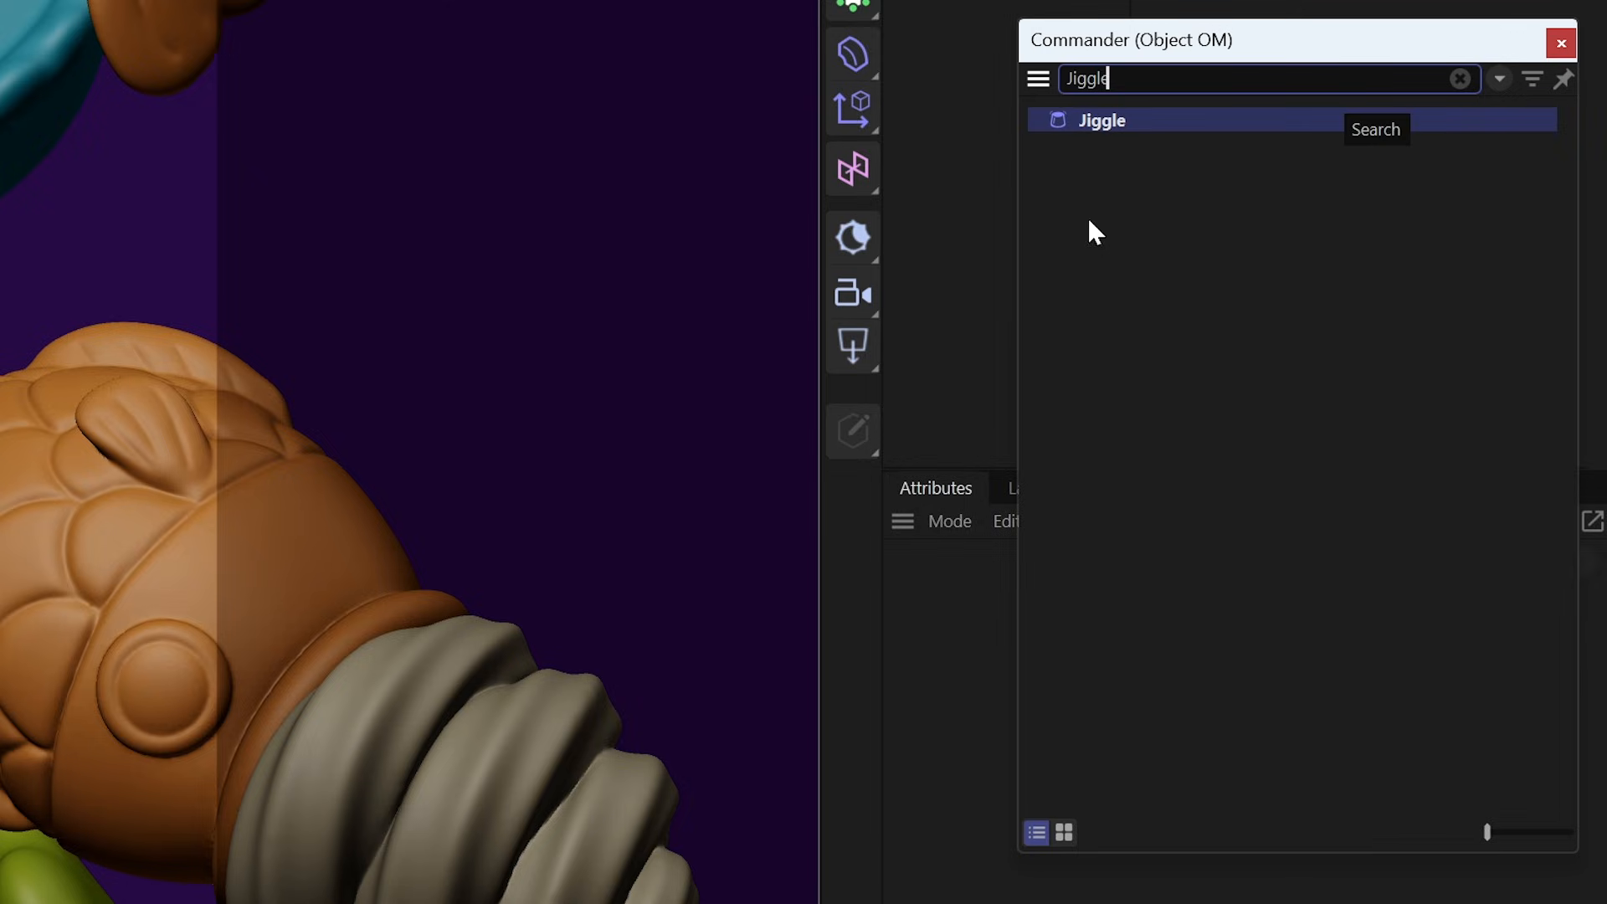
{"action": "type", "text": "Explo"}
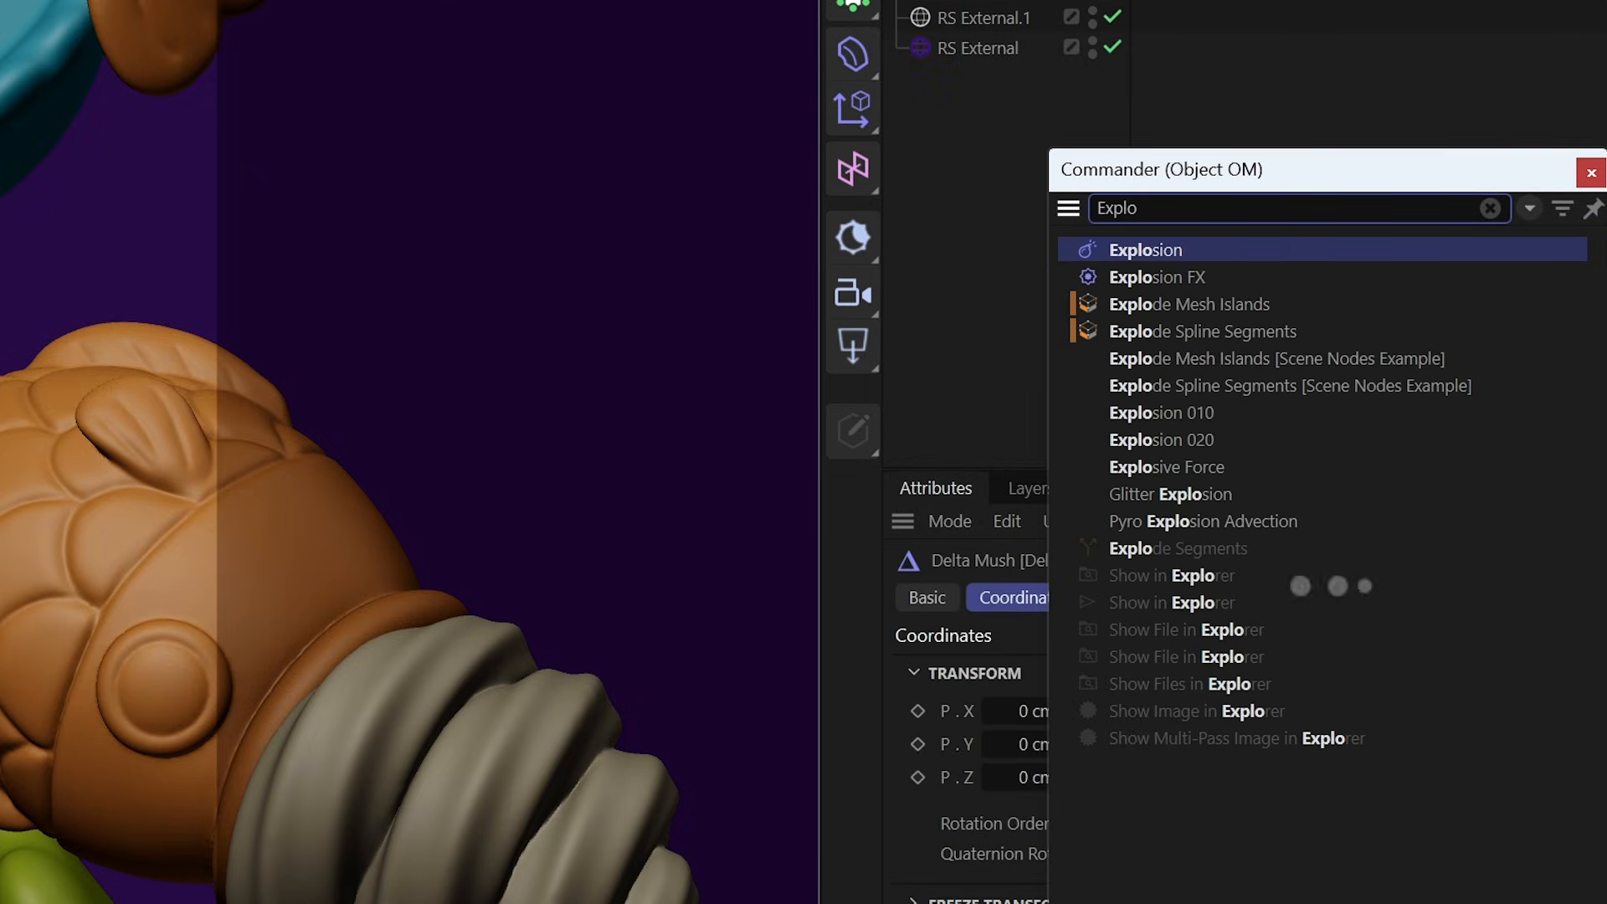